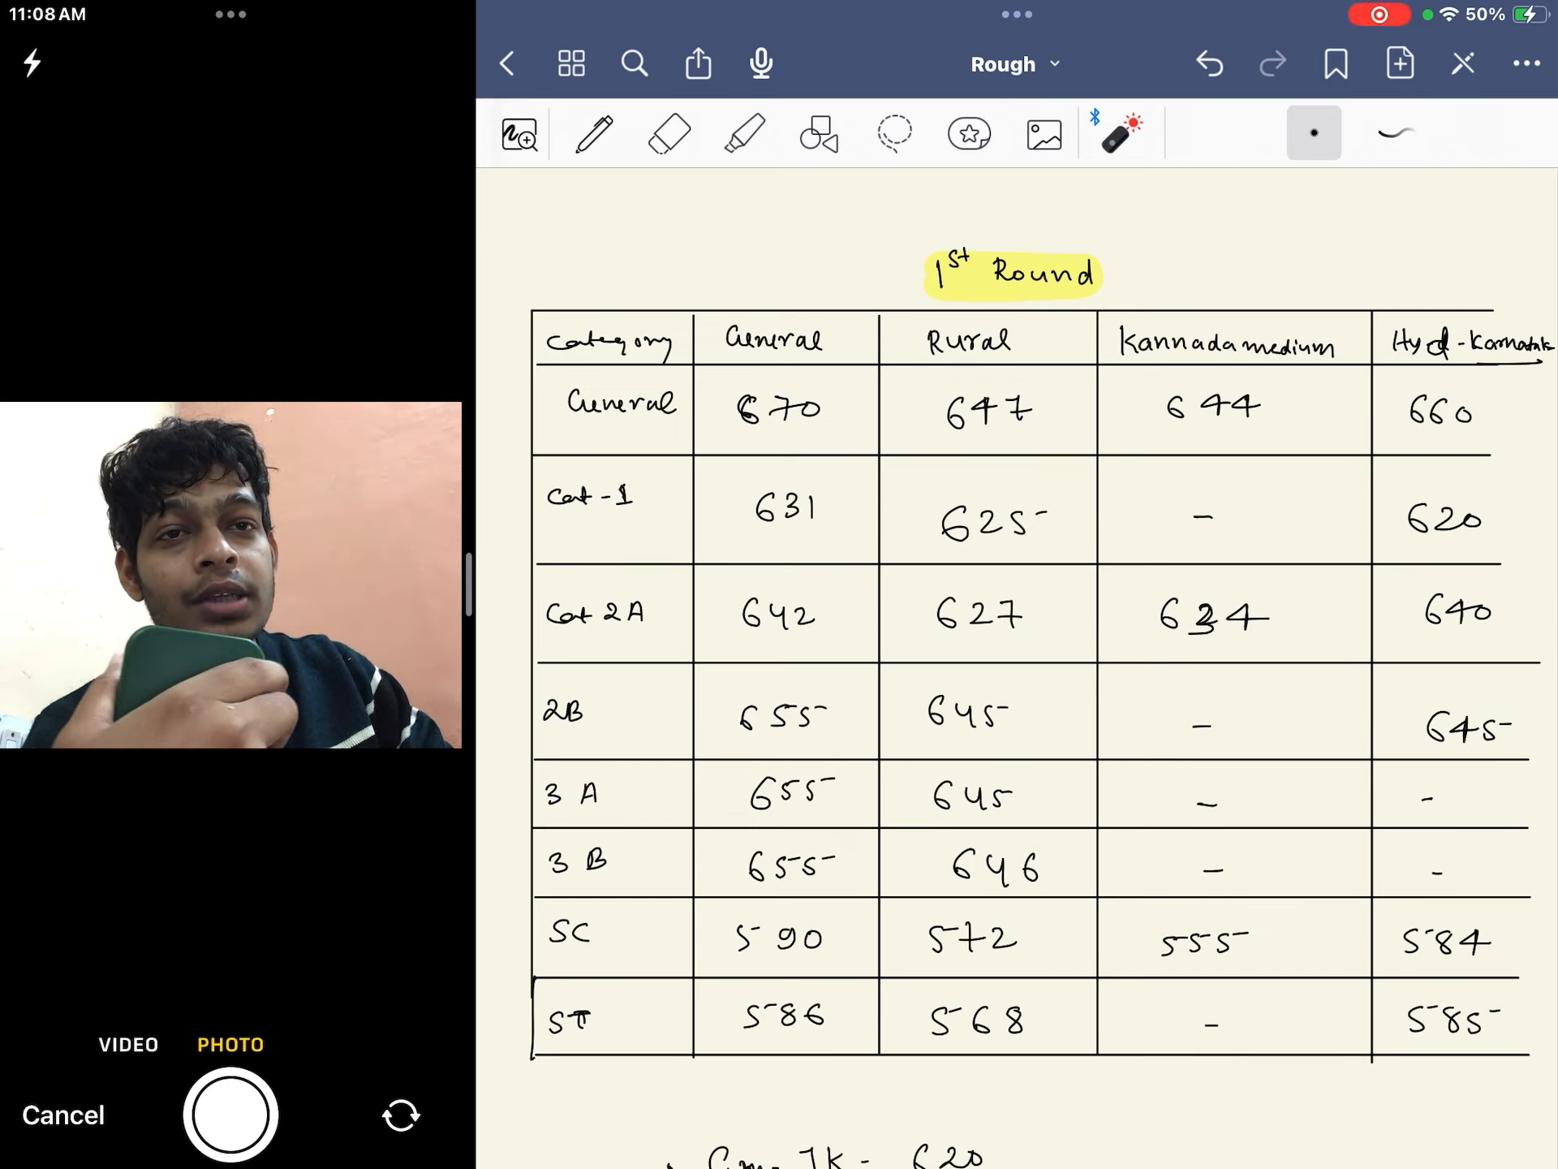
pyautogui.scroll(-3)
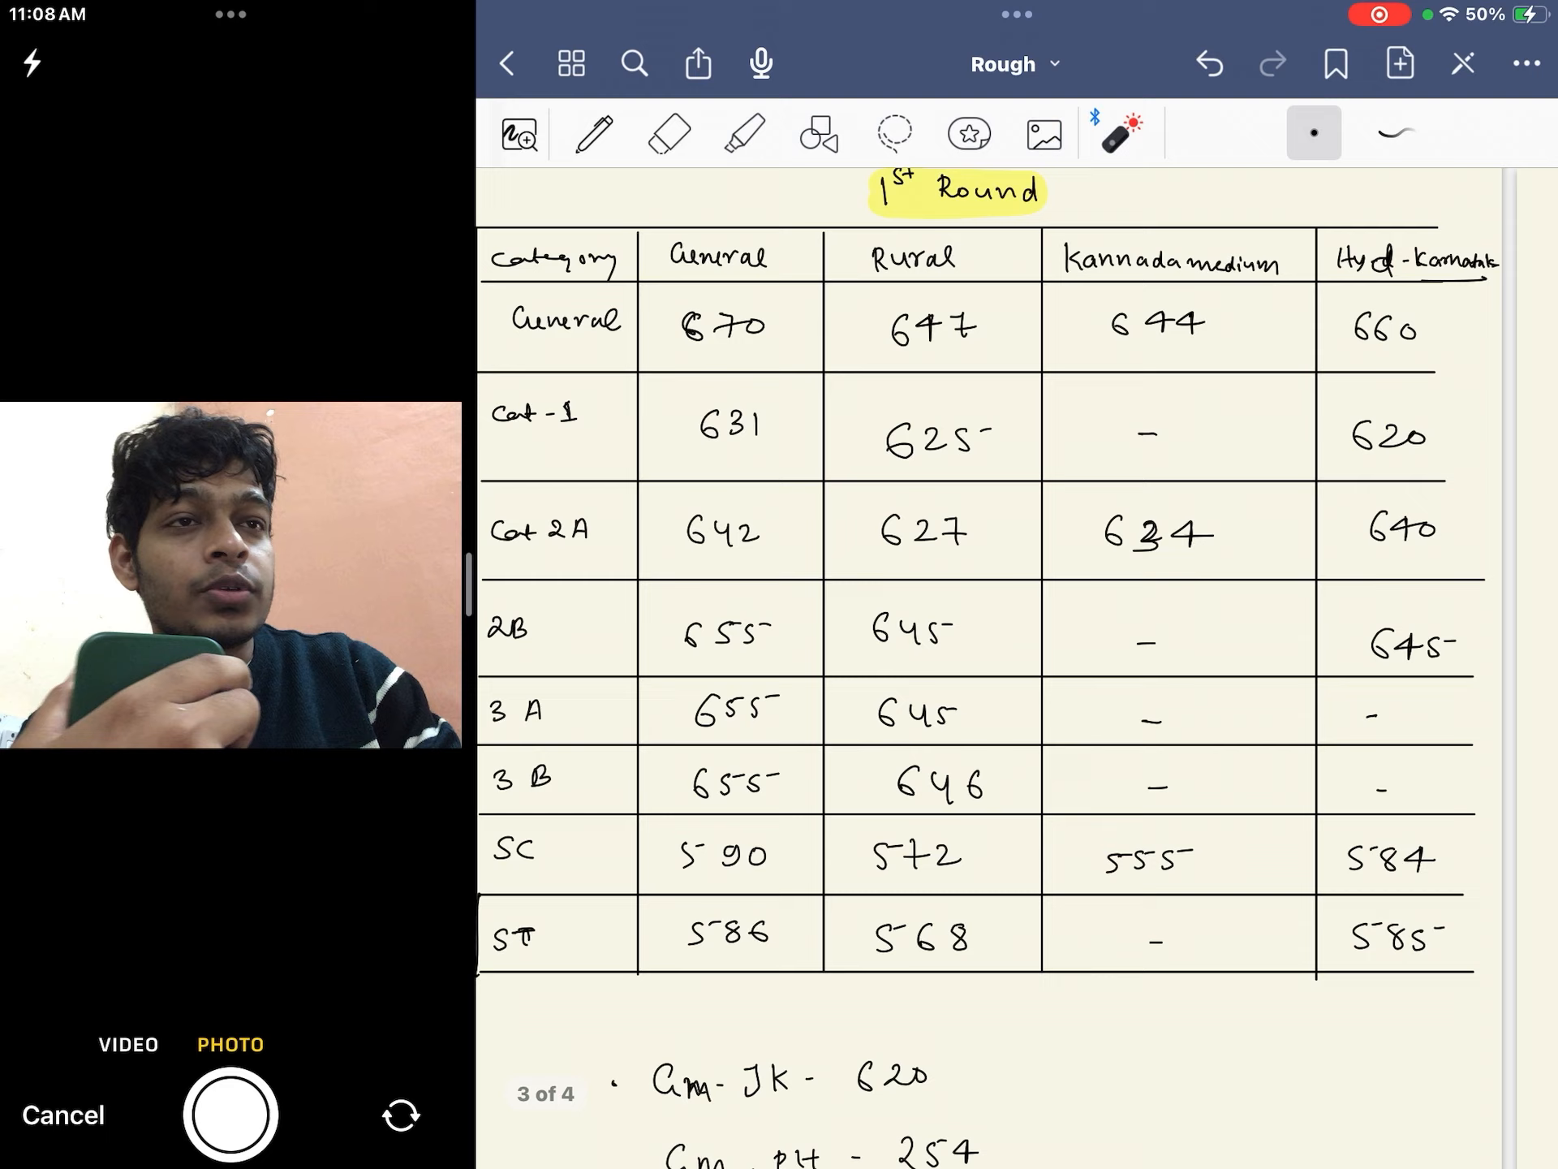